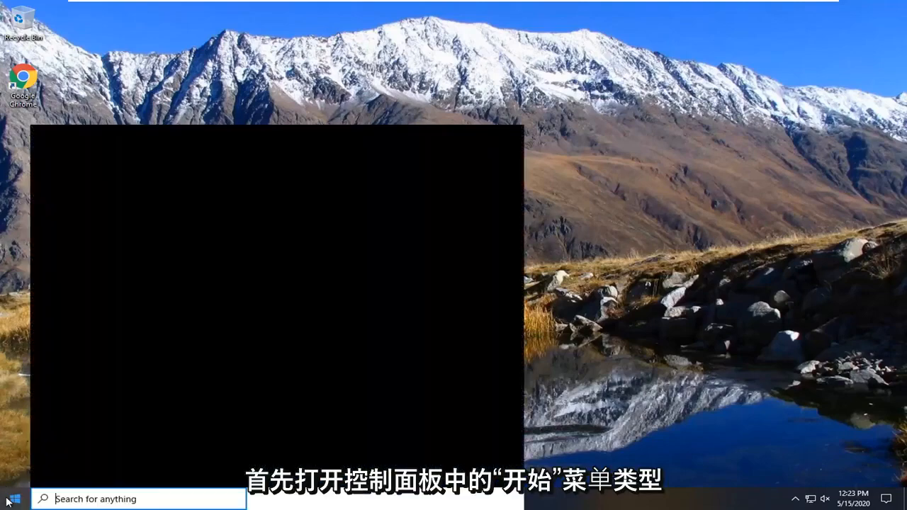
Search 'control panel' from the taskbar and open Control Panel.
type("con")
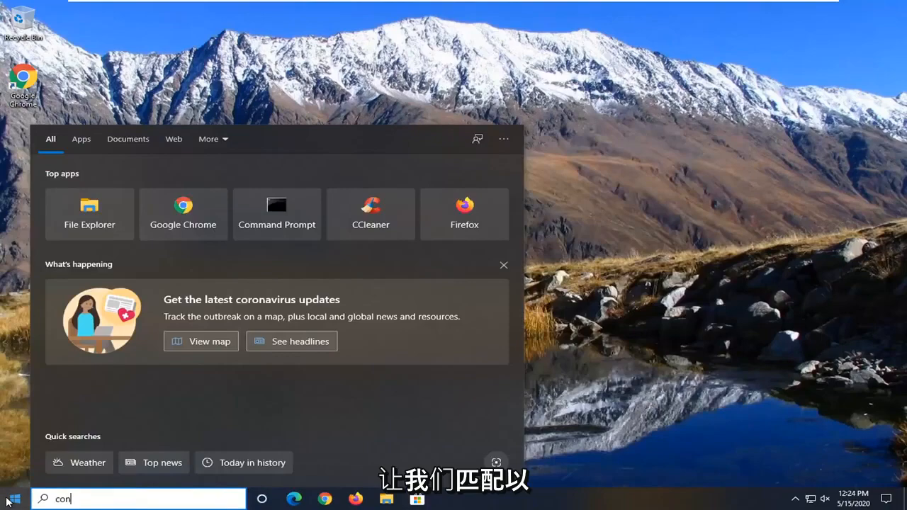
type("trol panel")
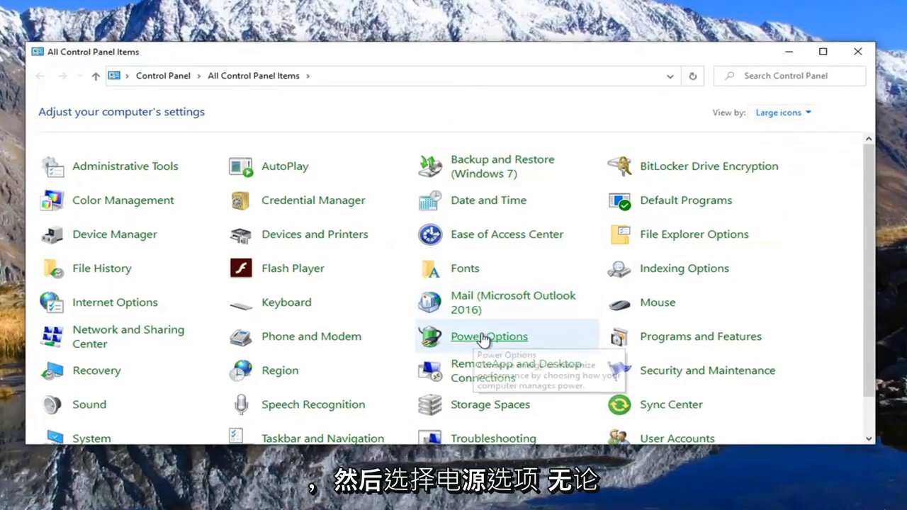
Restore the Power saver plan to its default settings via Power Options.
left_click(489, 336)
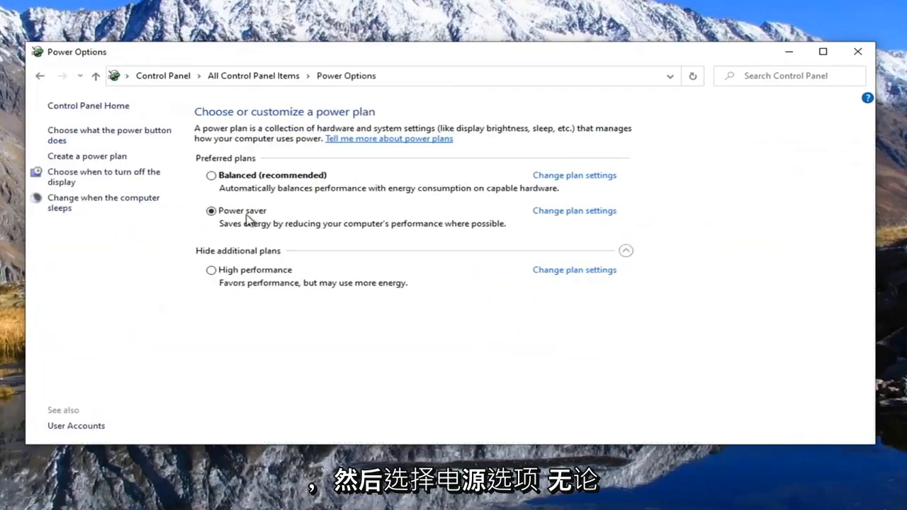
mouse_move(574, 210)
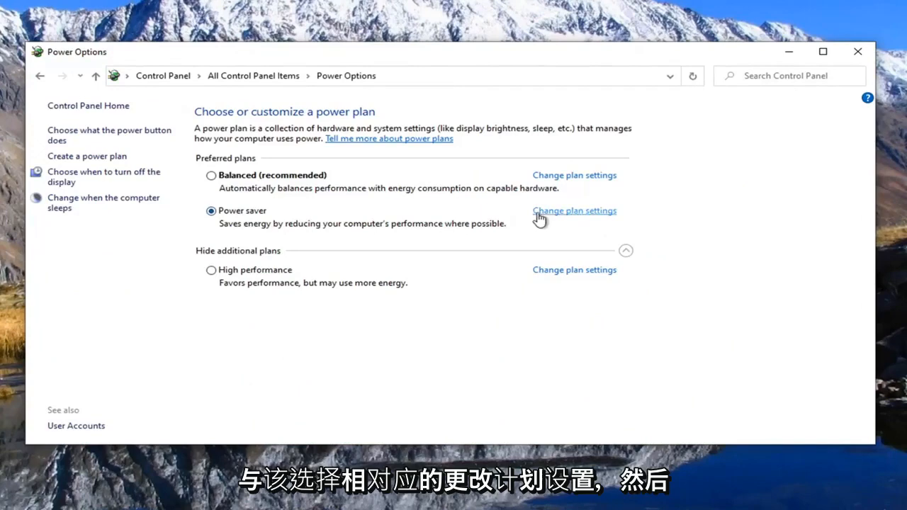
left_click(574, 210)
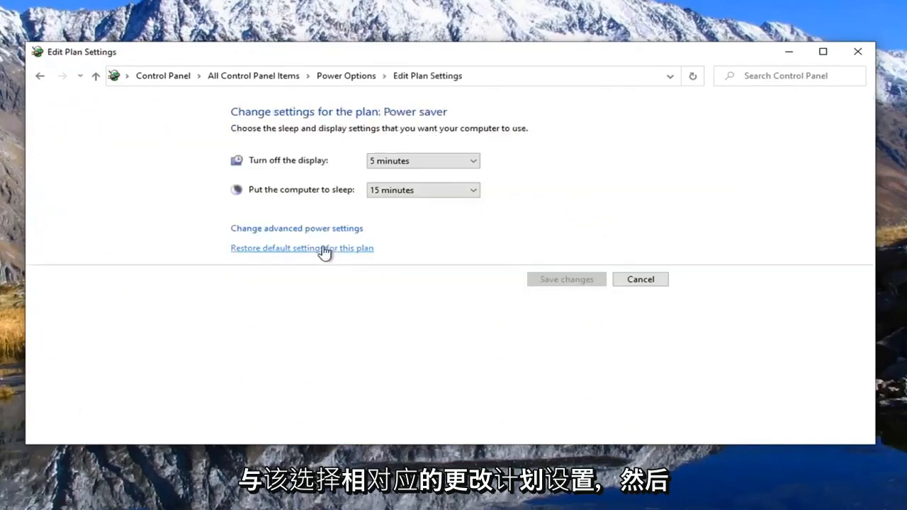
mouse_move(289, 254)
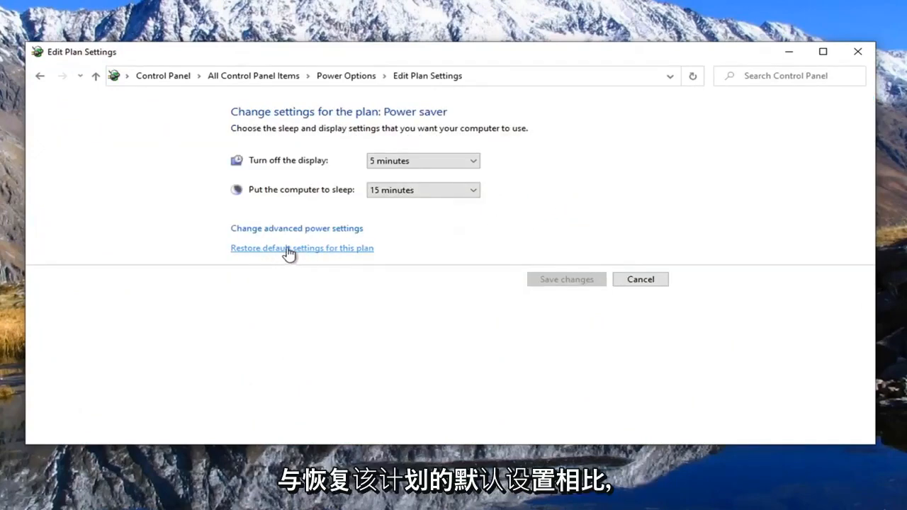
left_click(302, 248)
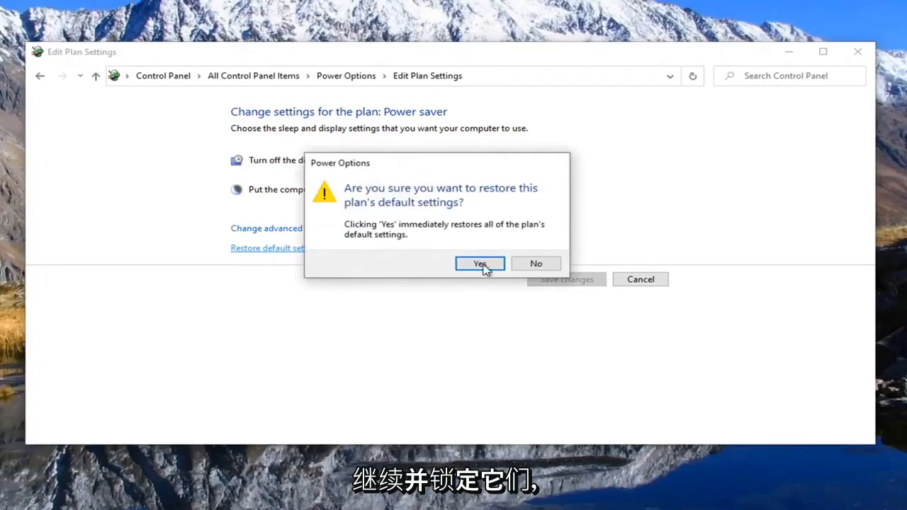
left_click(479, 264)
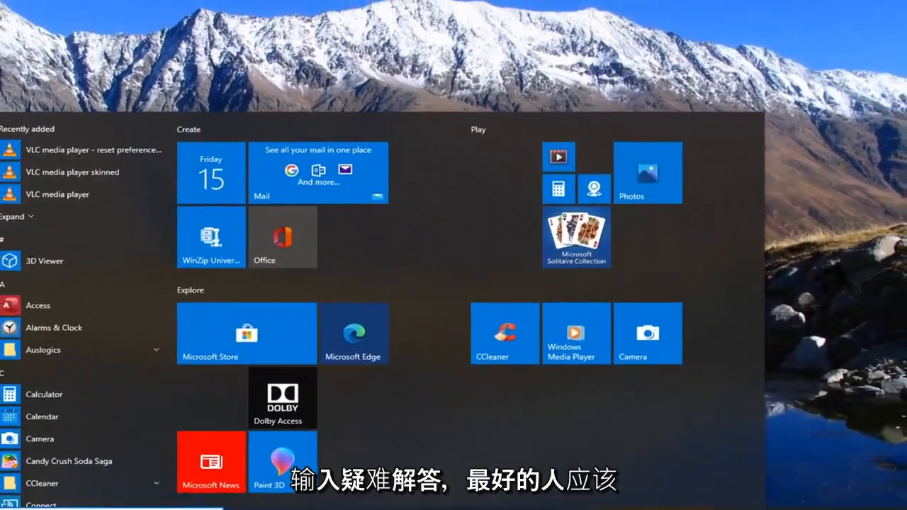
Search 'troubleshoot settings' and expand the Power entry on the Troubleshoot page.
type("troubleshoot settings")
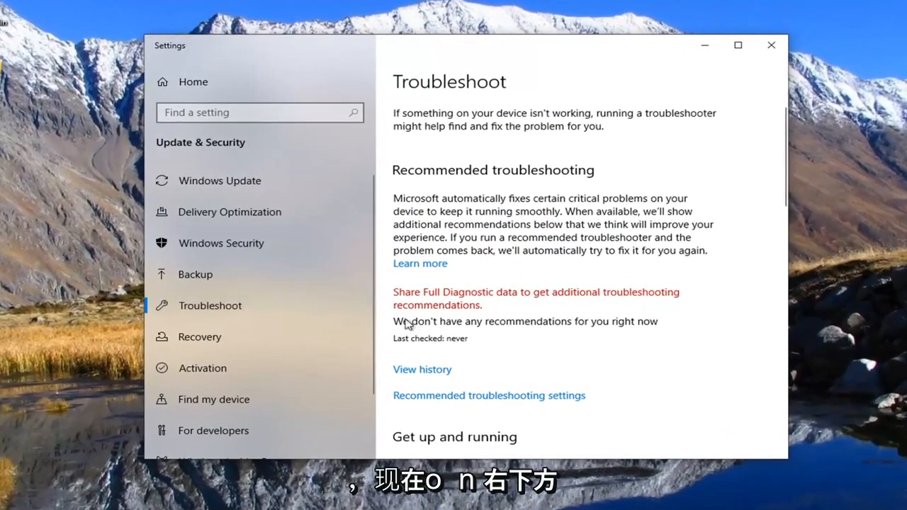
scroll("down", 3)
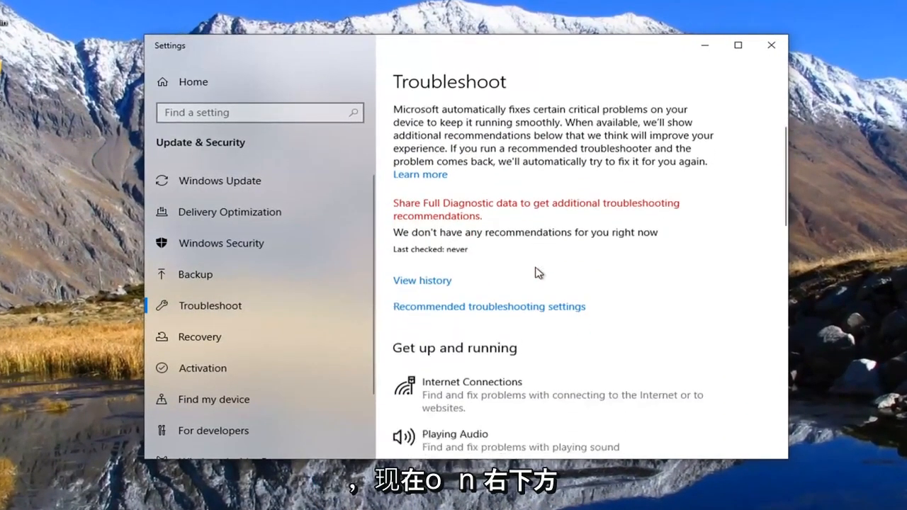
scroll("down", 3)
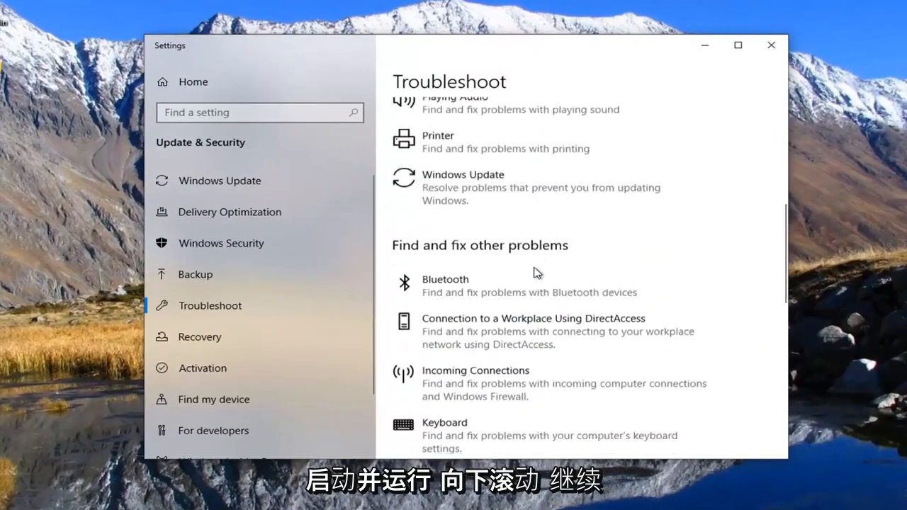
scroll("down", 3)
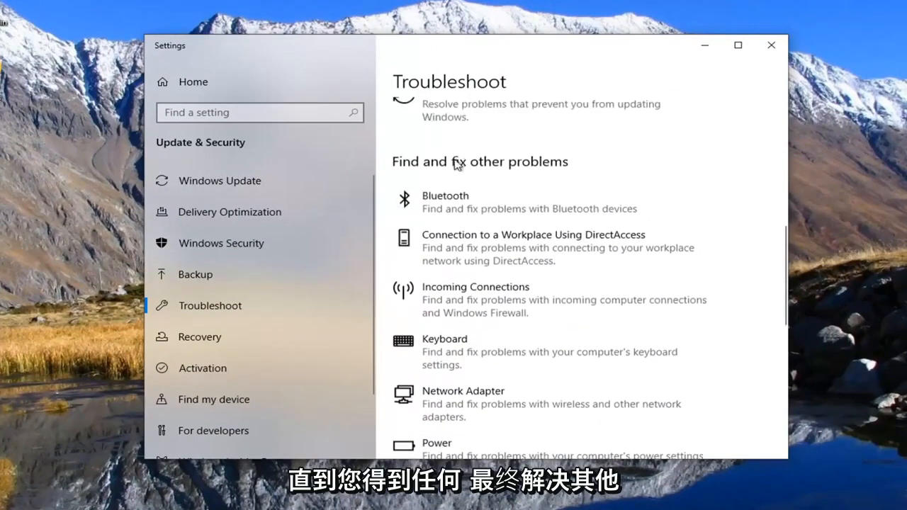
scroll("down", 3)
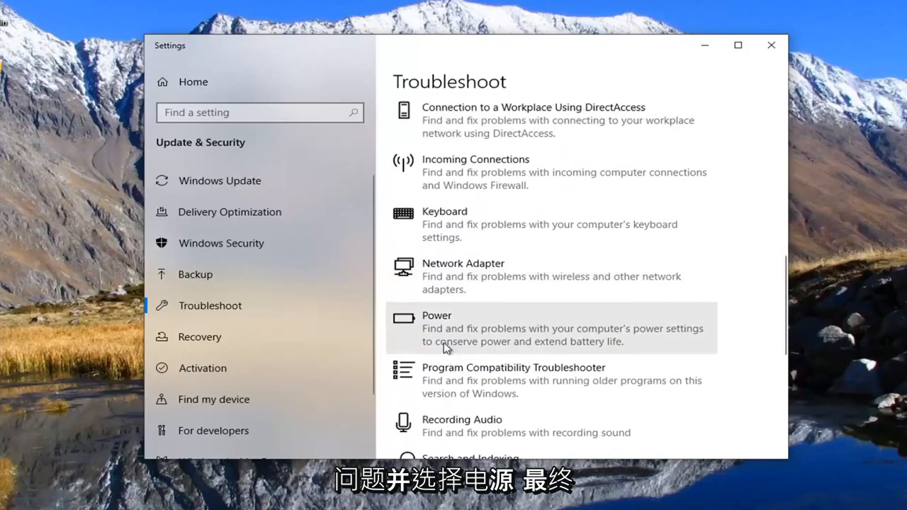
left_click(551, 328)
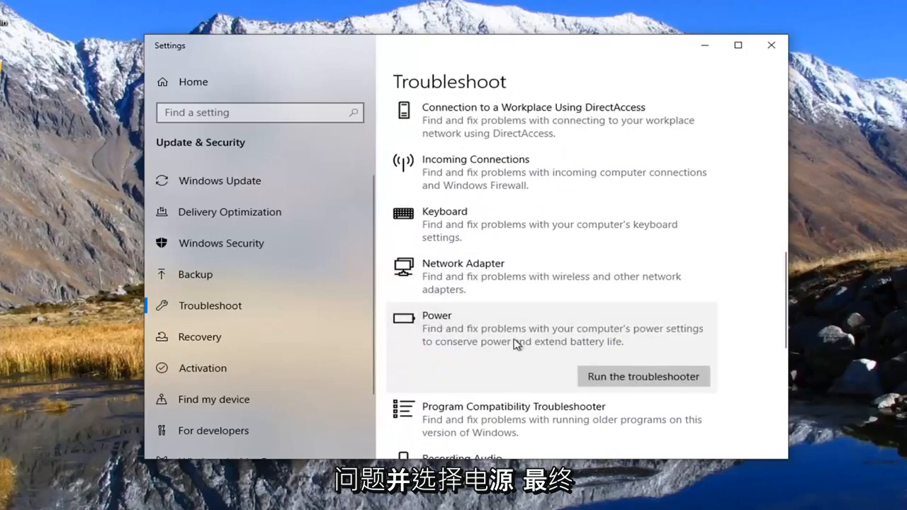
mouse_move(539, 351)
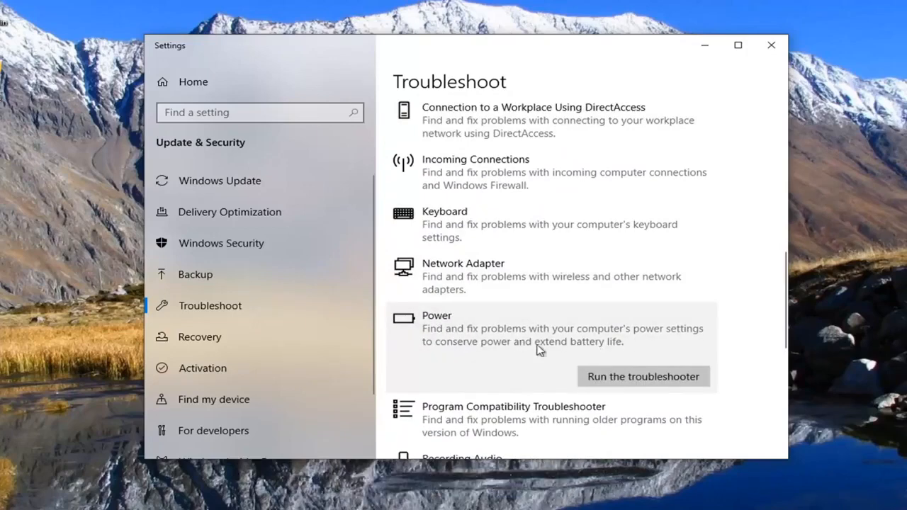
mouse_move(661, 372)
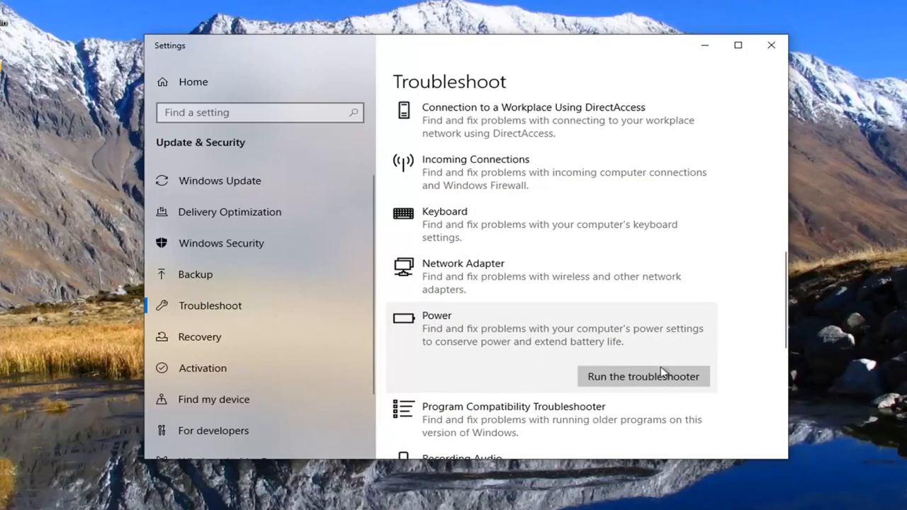
Run the Power troubleshooter and close it after it reports no changes needed.
left_click(643, 376)
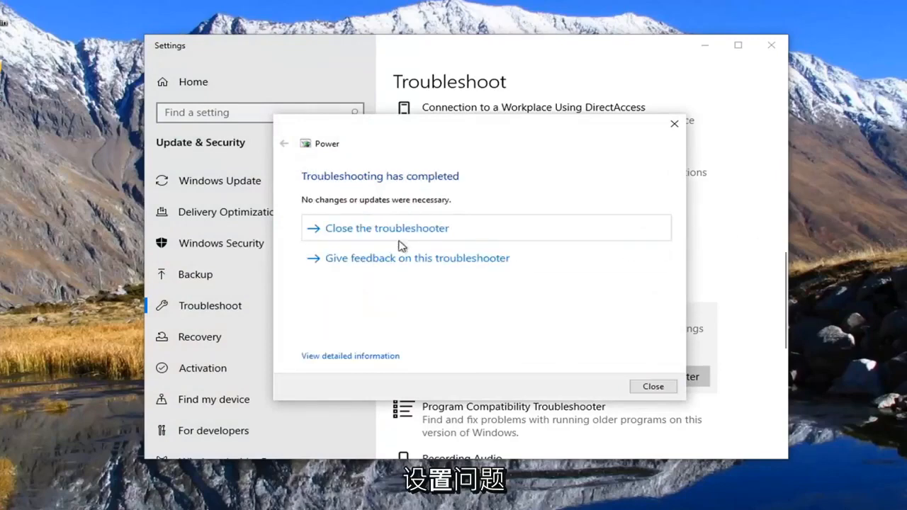
mouse_move(501, 220)
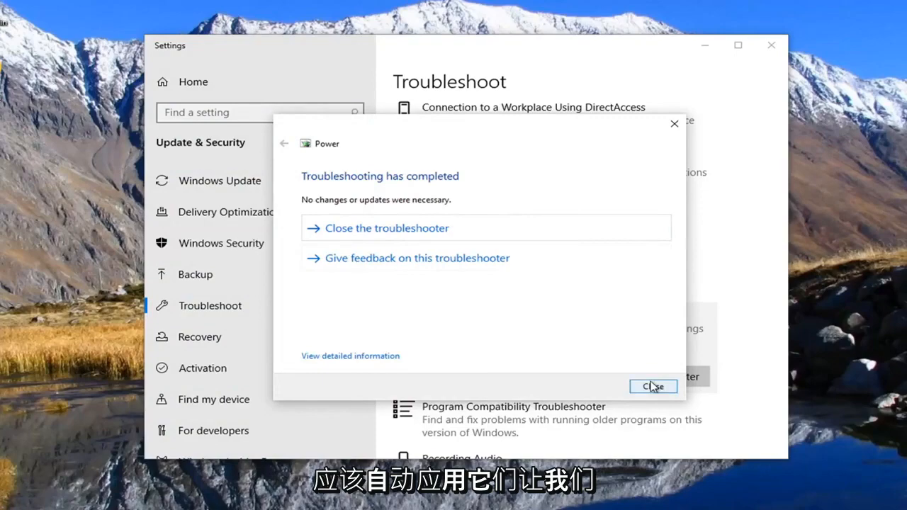
left_click(652, 386)
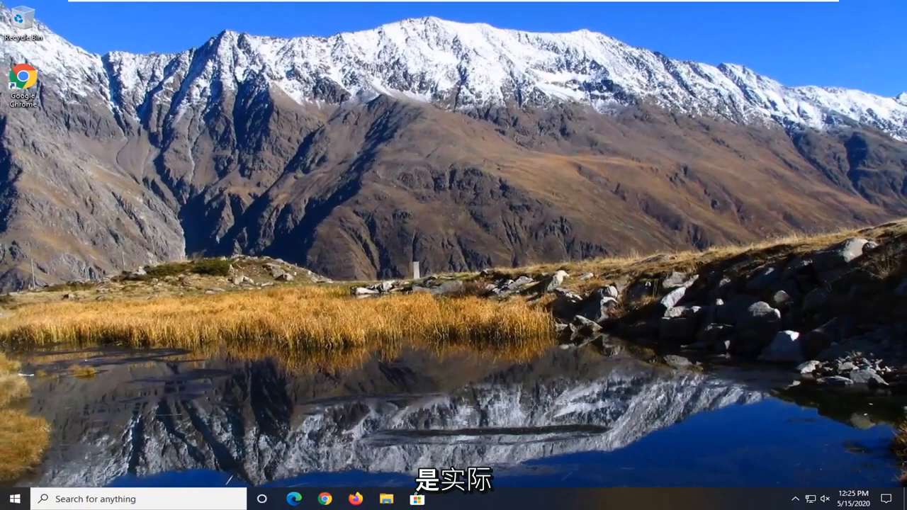
left_click(14, 499)
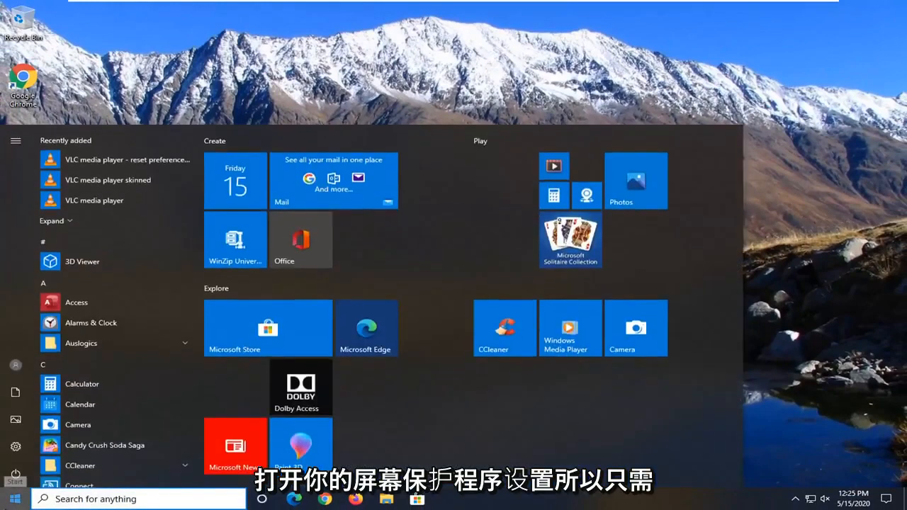
type("screensaver")
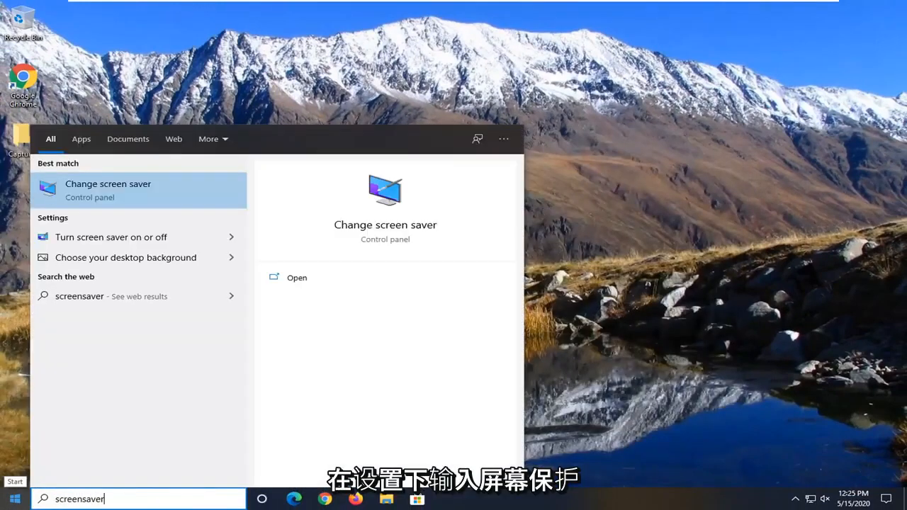
mouse_move(112, 236)
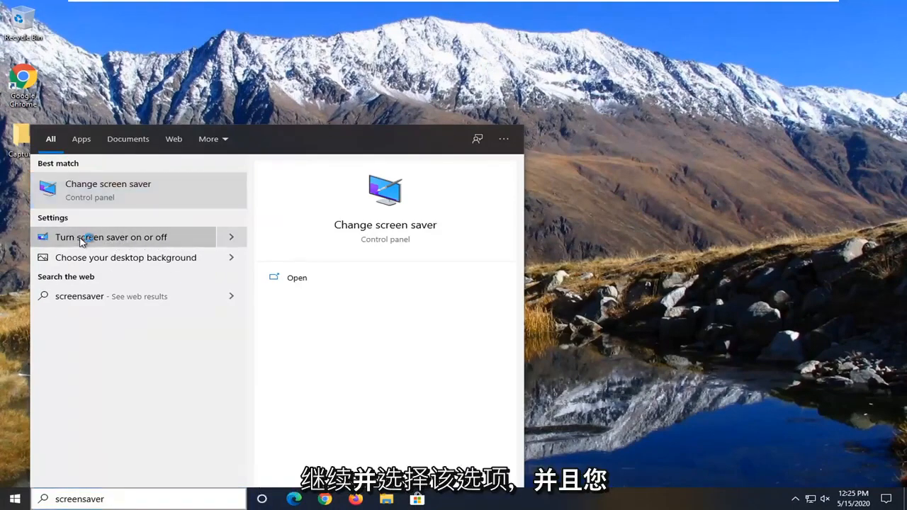
left_click(107, 190)
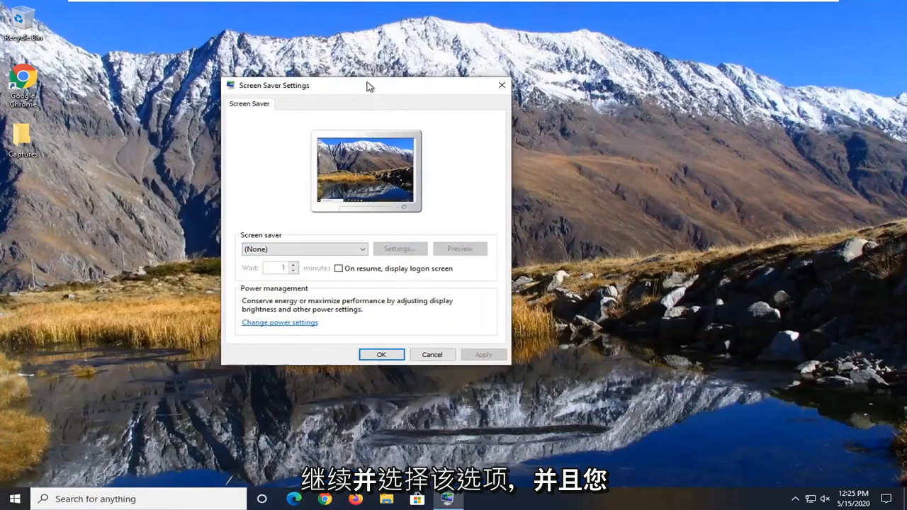
left_click(362, 248)
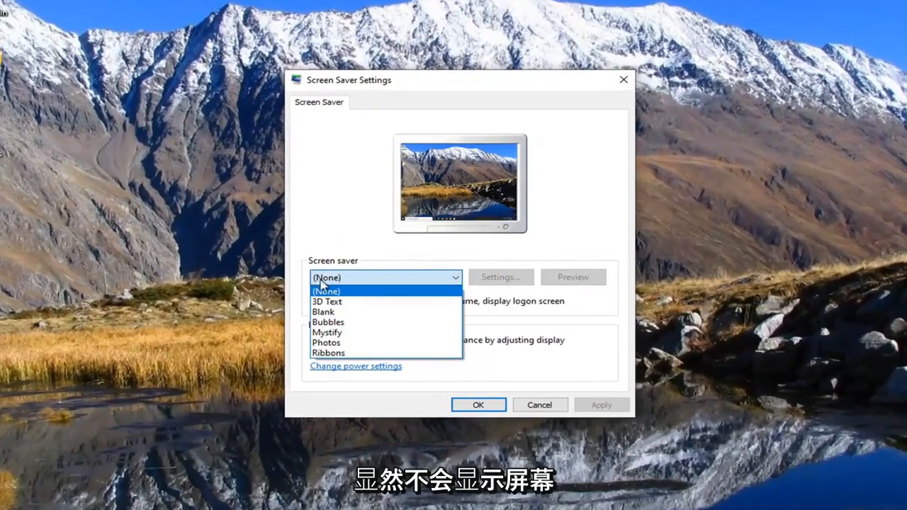
left_click(328, 321)
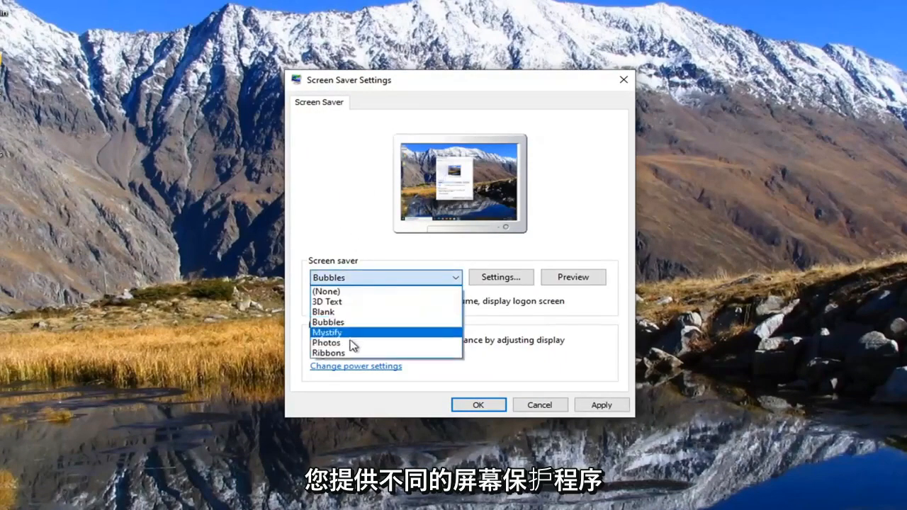
mouse_move(328, 353)
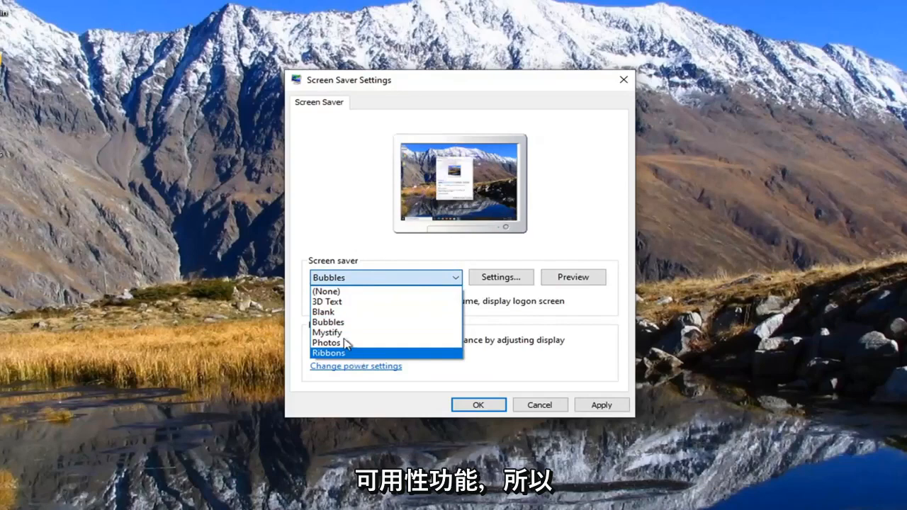
mouse_move(326, 291)
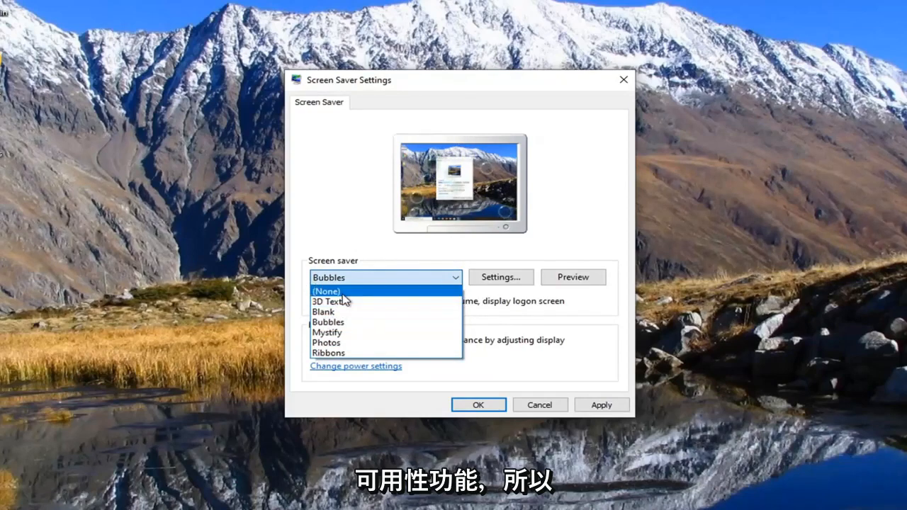
left_click(325, 291)
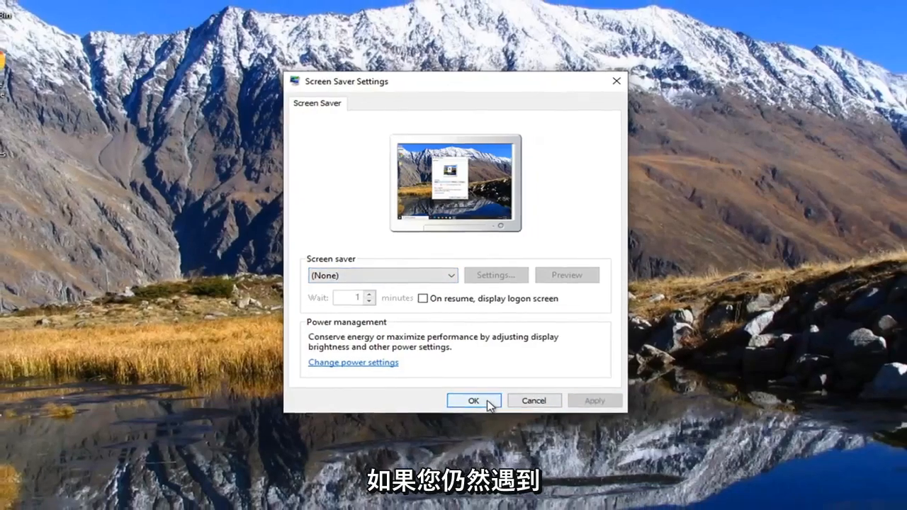
left_click(474, 400)
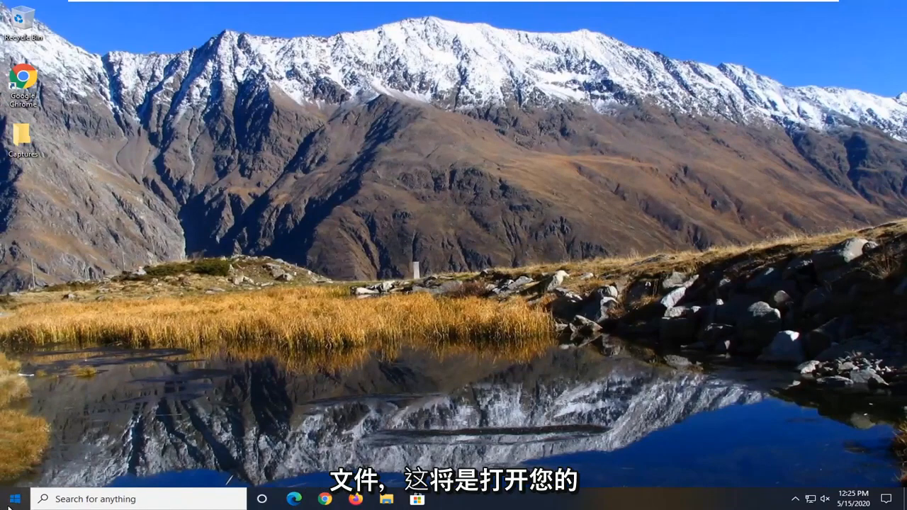
Search 'cmd', run Command Prompt as administrator, and approve the UAC prompt.
type("cmd")
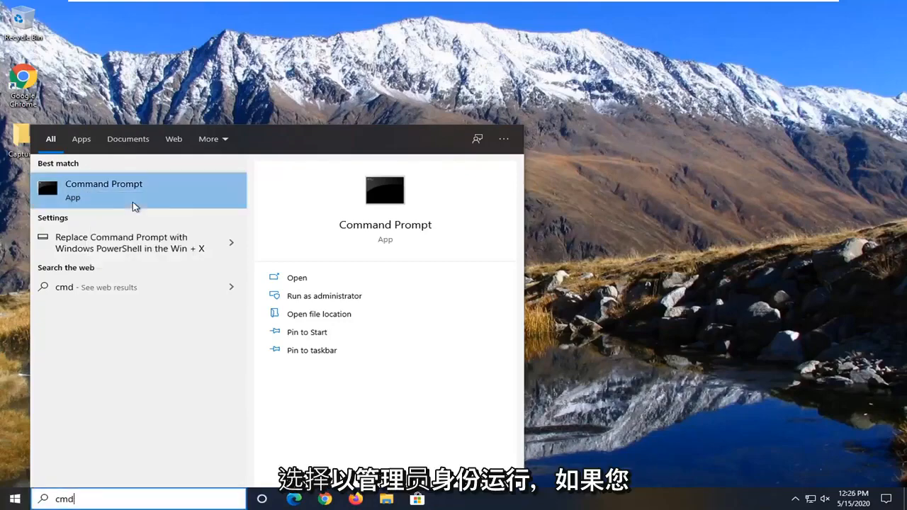
left_click(324, 296)
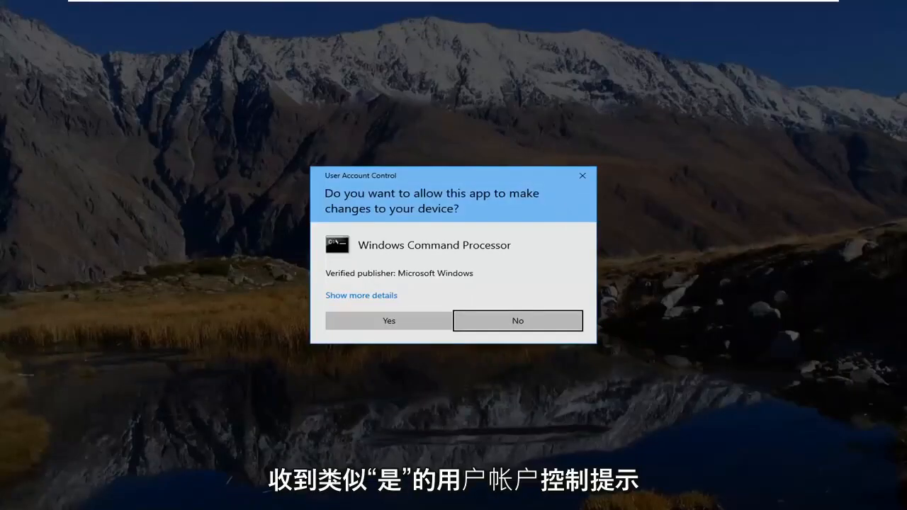
left_click(388, 320)
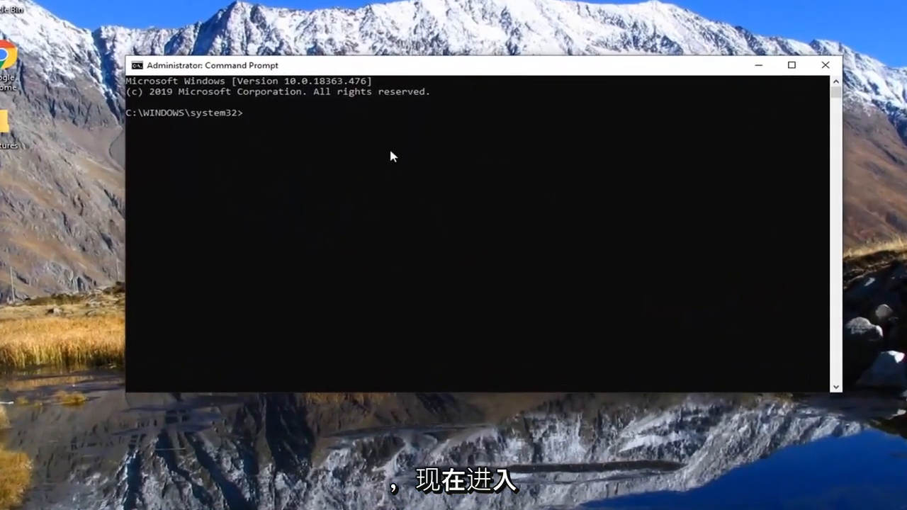
Run 'sfc /scannow' in the administrator Command Prompt.
type("sf")
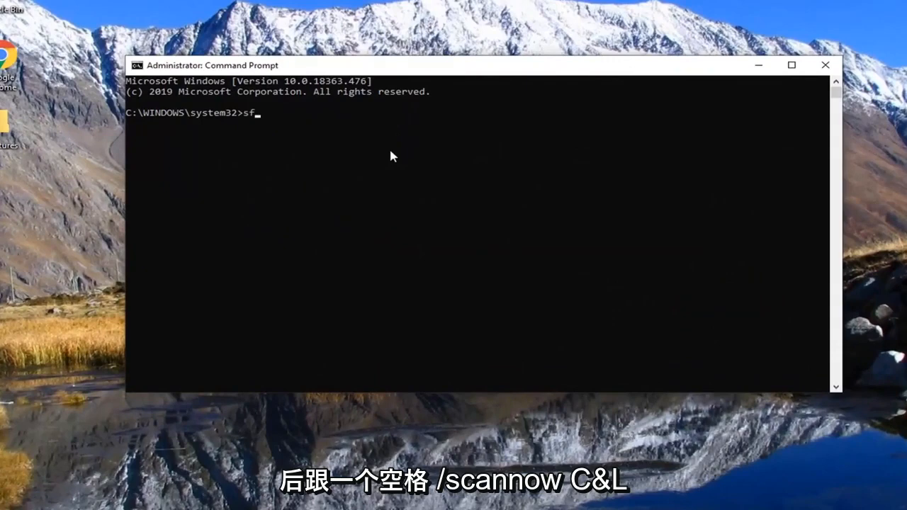
type("c")
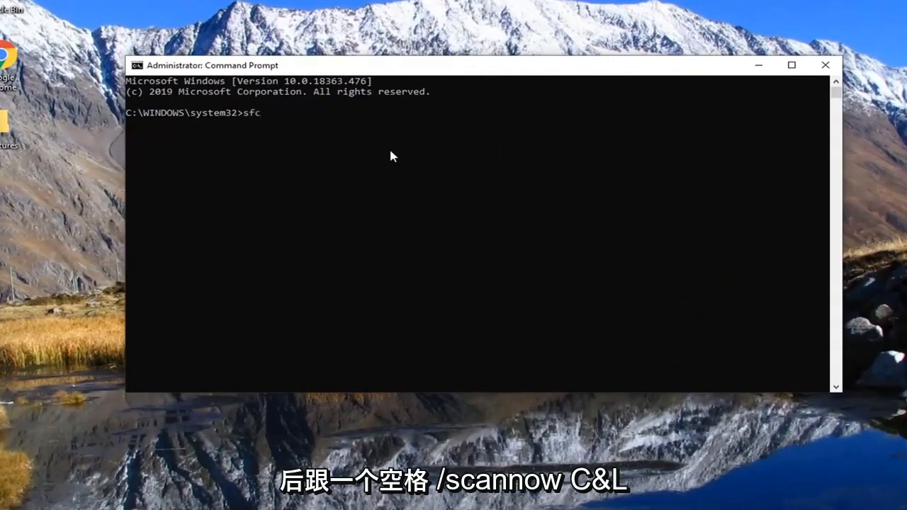
type("/scannow")
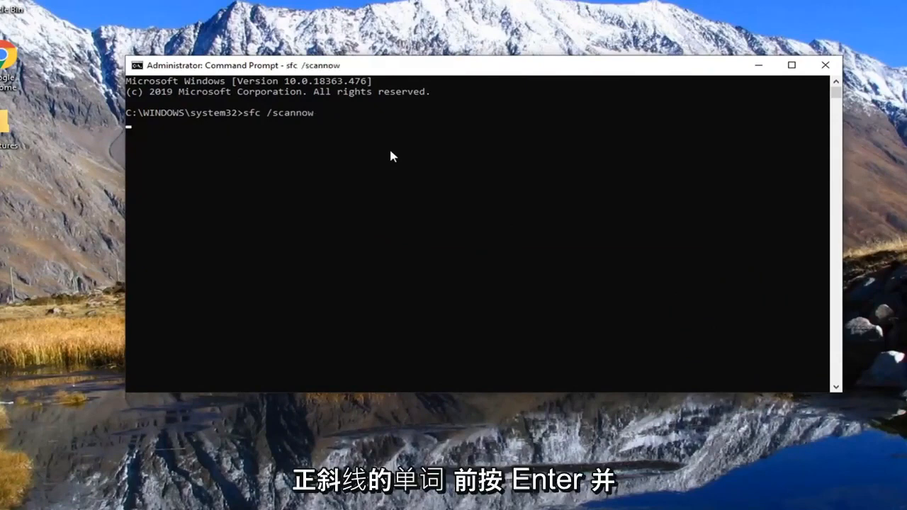
key("Return")
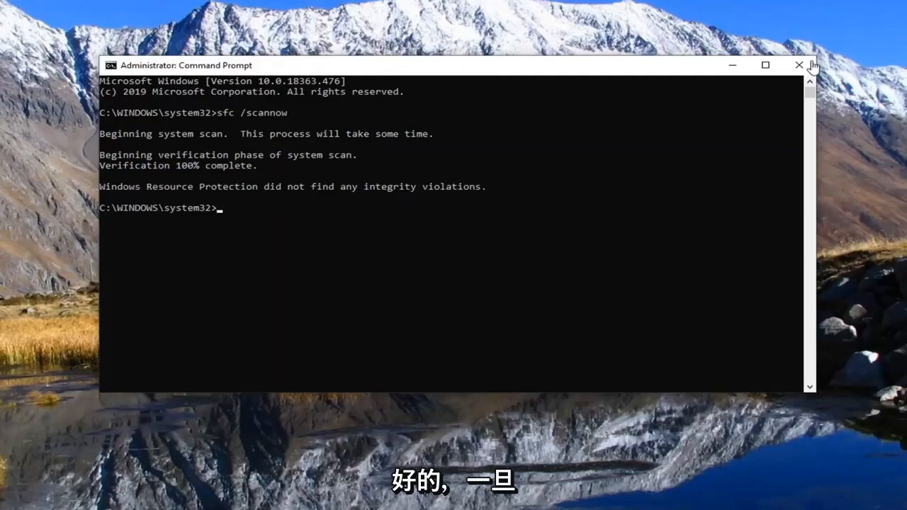
Close Command Prompt once the scan reports no integrity violations.
left_click(799, 64)
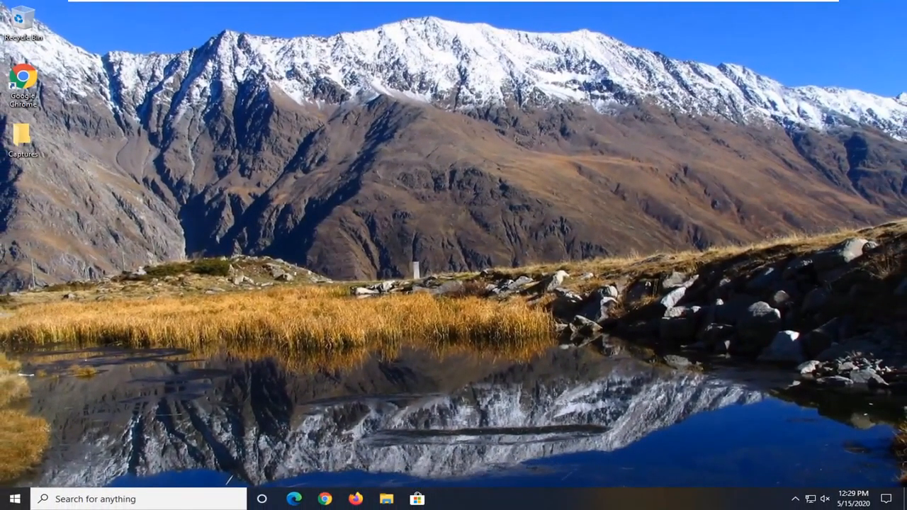